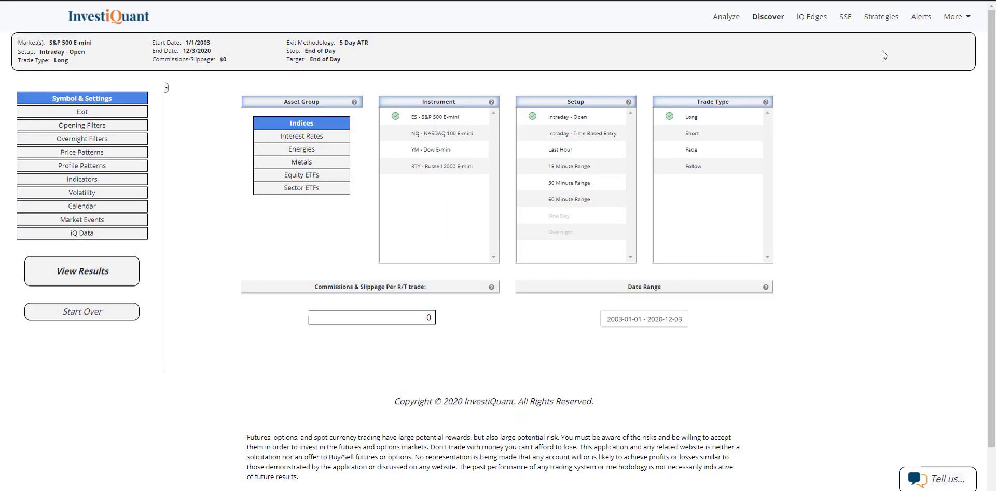
pyautogui.moveTo(892, 110)
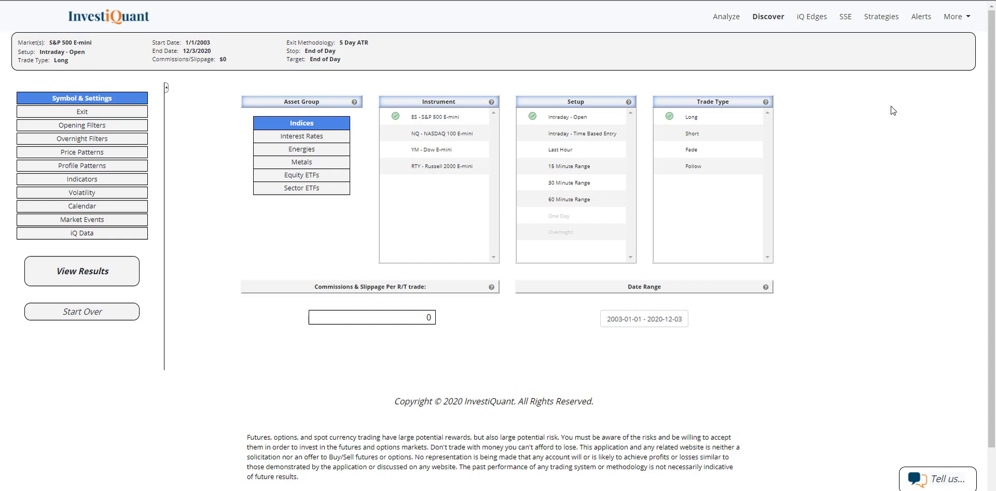
pyautogui.moveTo(894, 82)
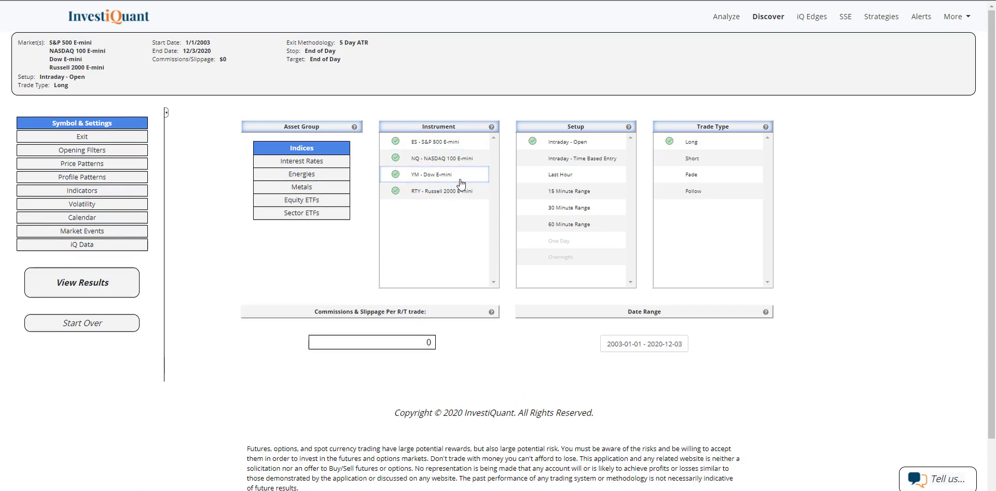
# Use the 'Intraday - Time Based Entry' setup with a 14:45 entry time and Long trades.
pyautogui.click(569, 158)
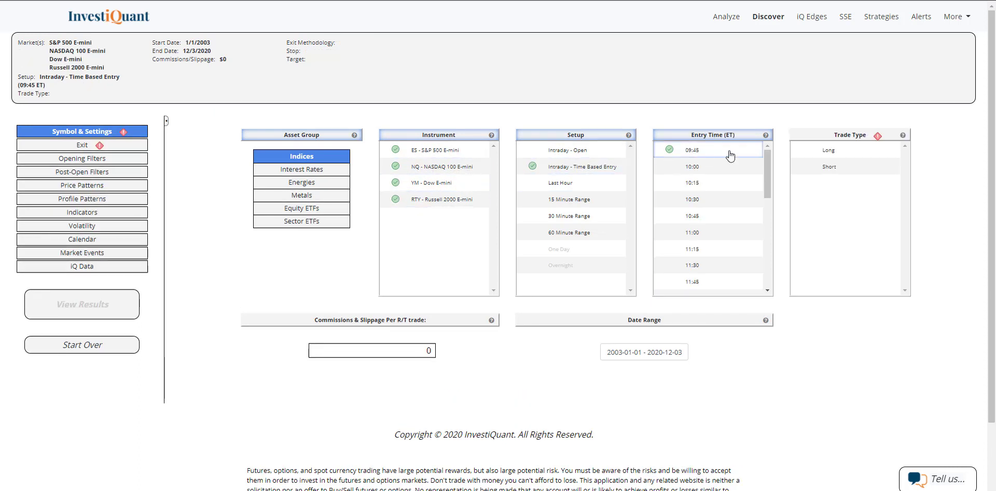
pyautogui.scroll(-3)
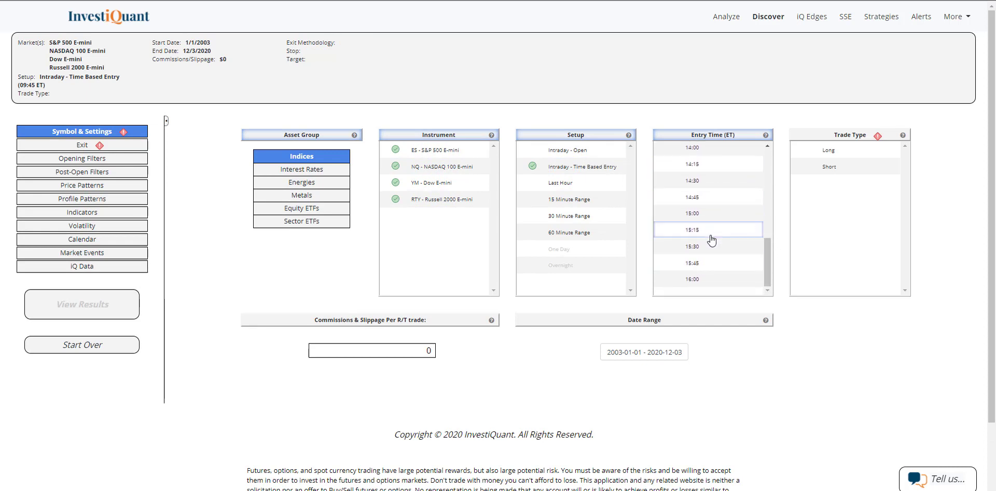
pyautogui.click(707, 212)
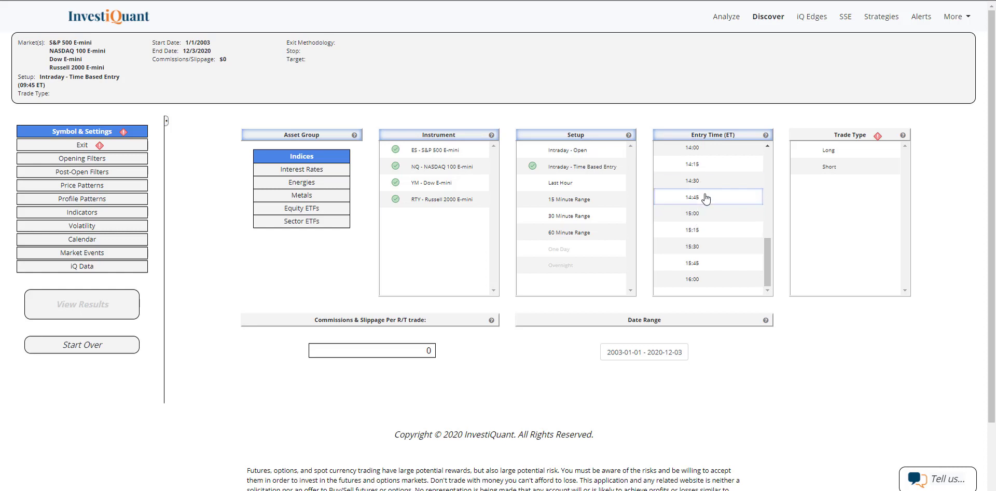
pyautogui.click(707, 196)
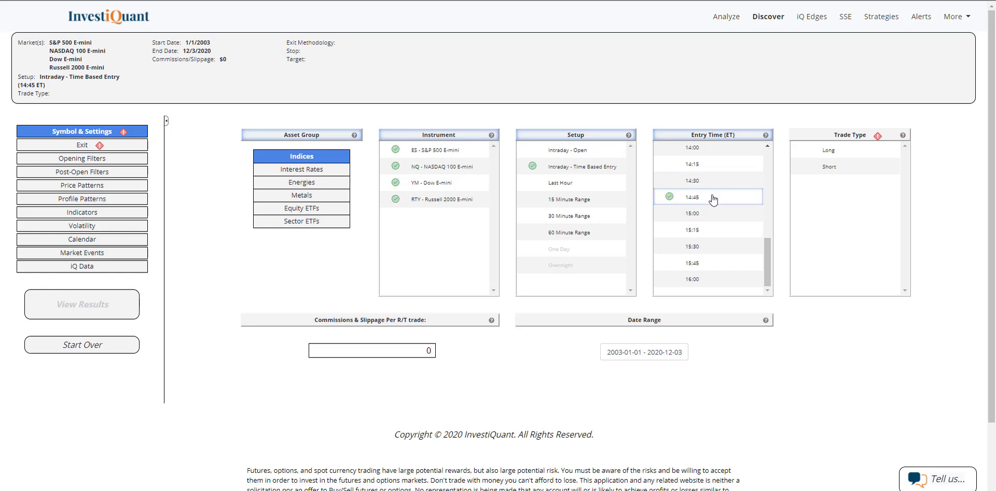
pyautogui.moveTo(704, 196)
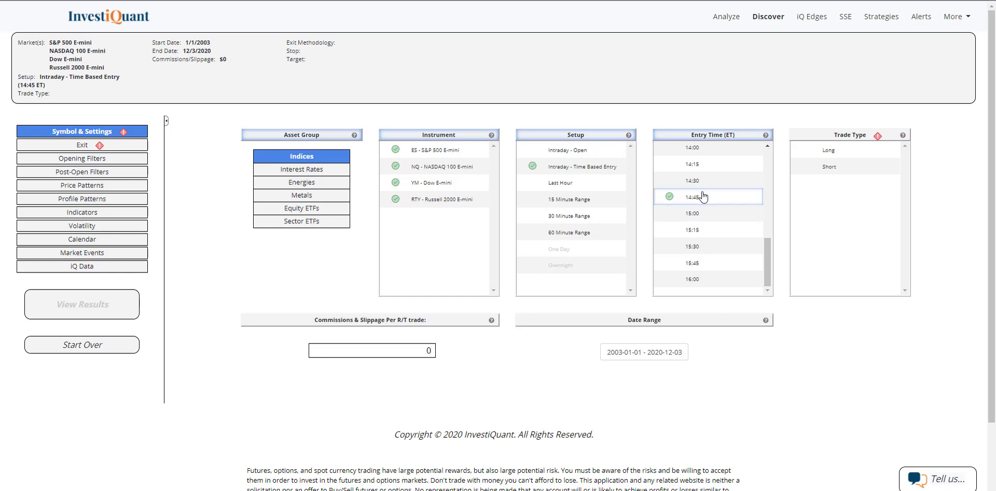
pyautogui.click(828, 150)
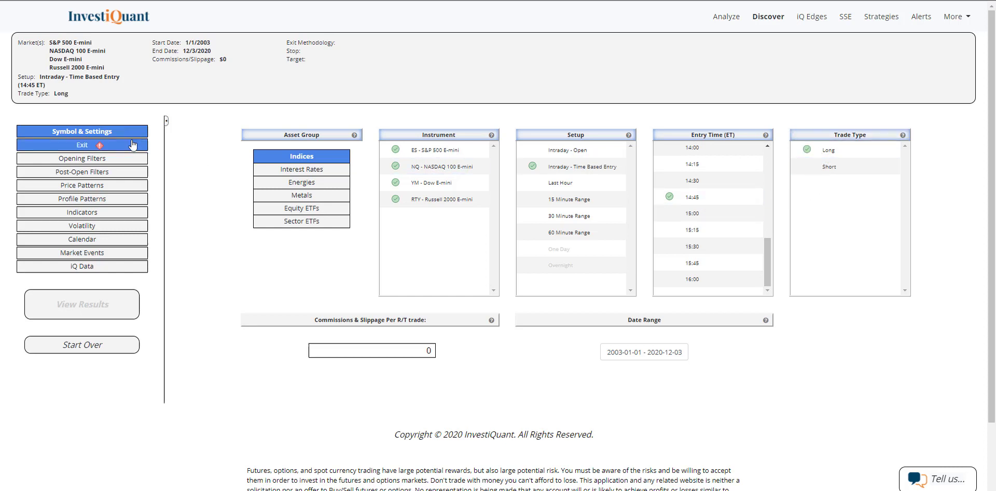
# Add indicator filters requiring the last close above the 10 Day MA and 200 Day MA.
pyautogui.click(81, 144)
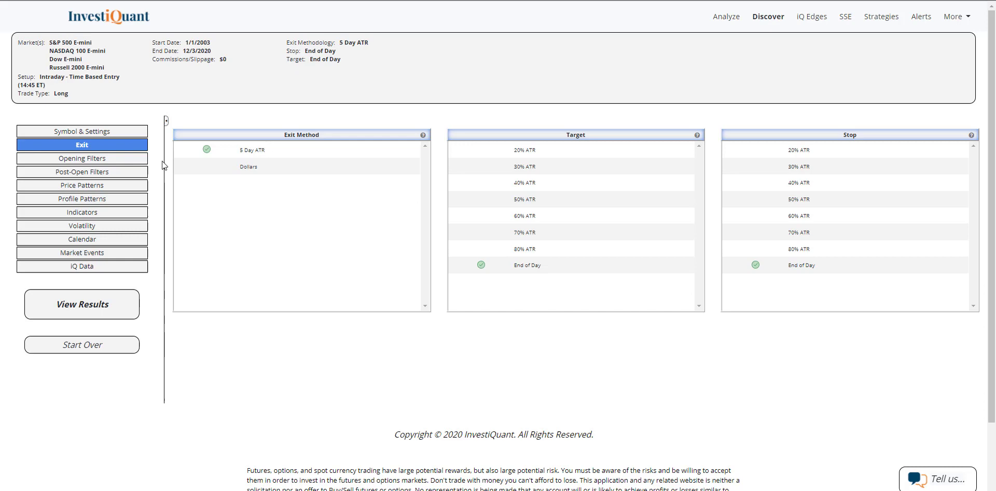
pyautogui.click(82, 213)
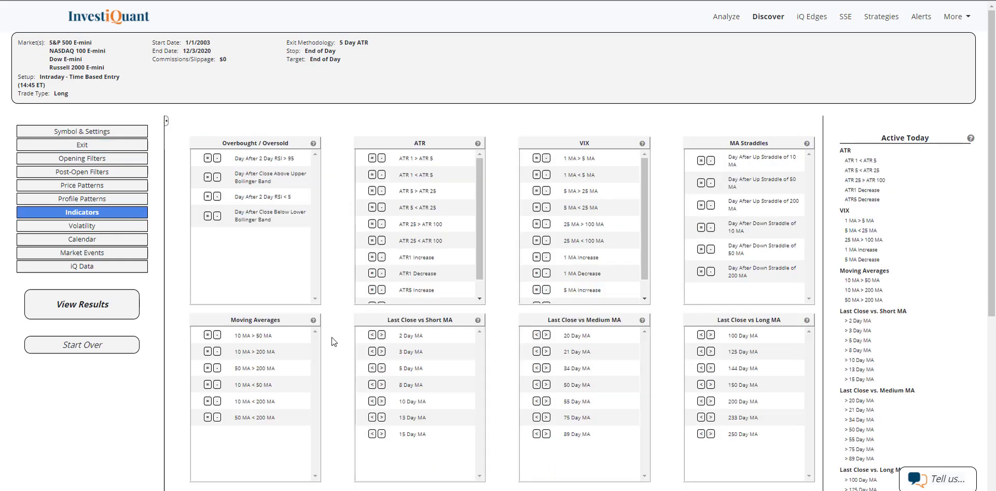
pyautogui.click(381, 400)
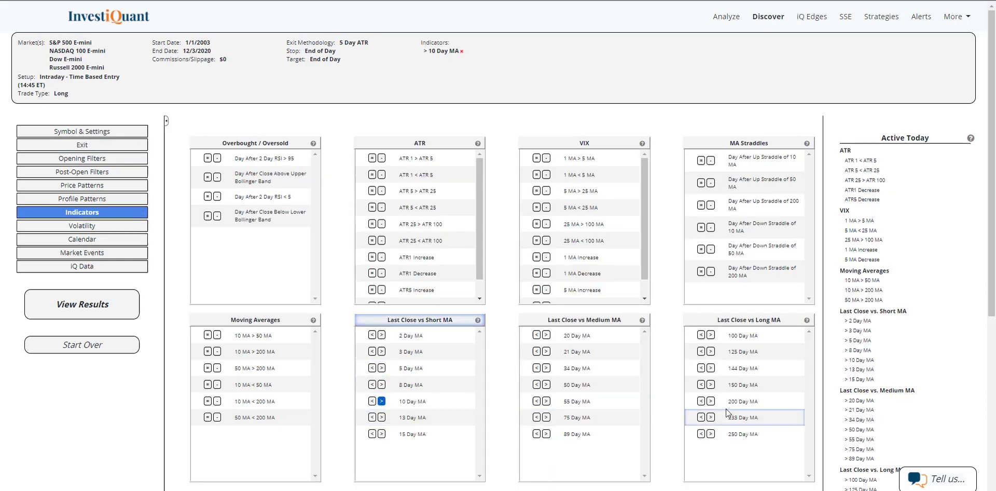
pyautogui.click(709, 401)
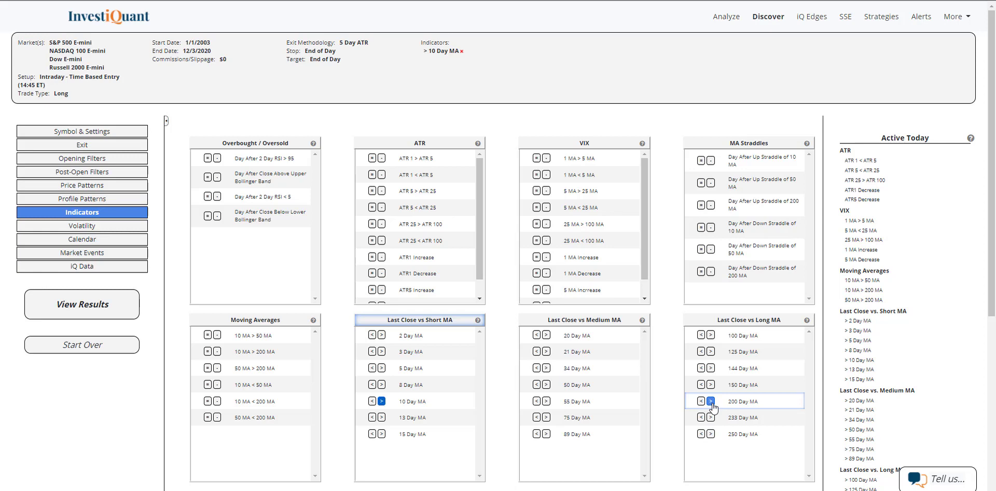
pyautogui.click(710, 401)
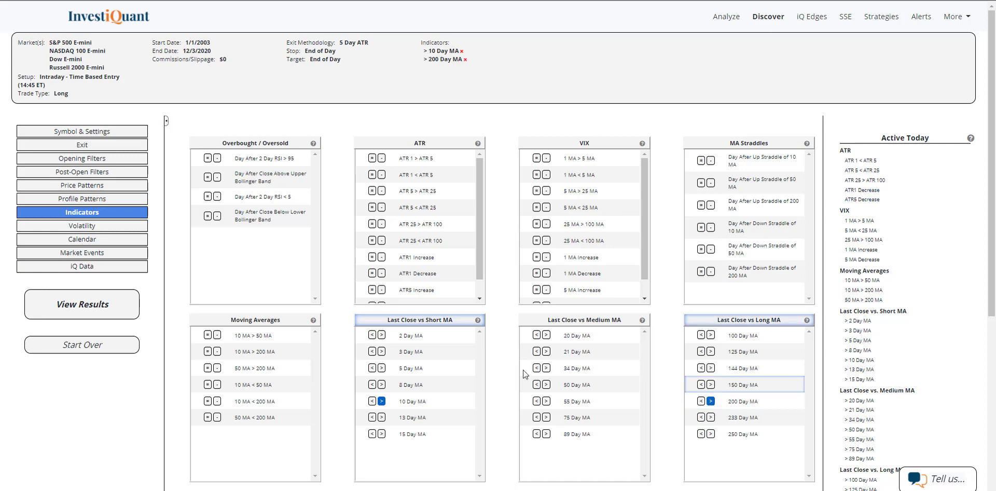
# Set the 'Day Before Non-farm Payrolls Report' market event to only.
pyautogui.click(81, 252)
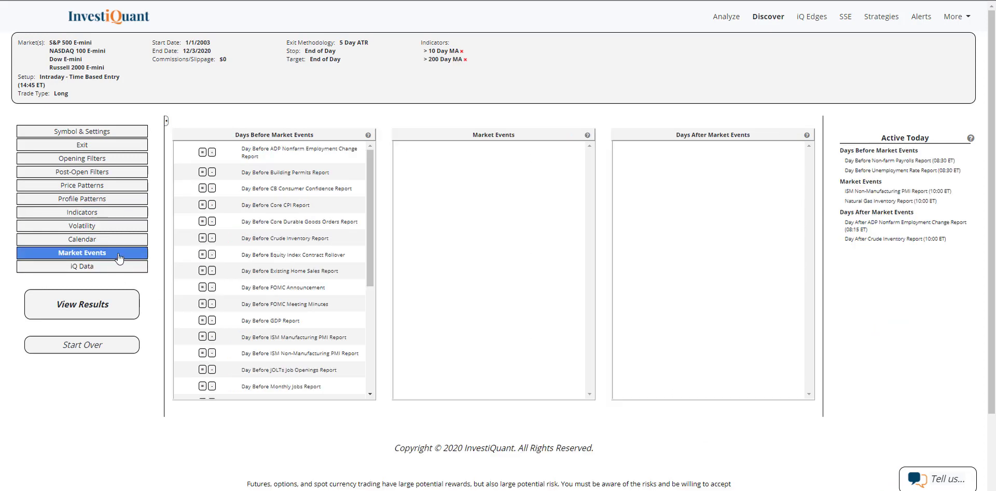
pyautogui.click(82, 252)
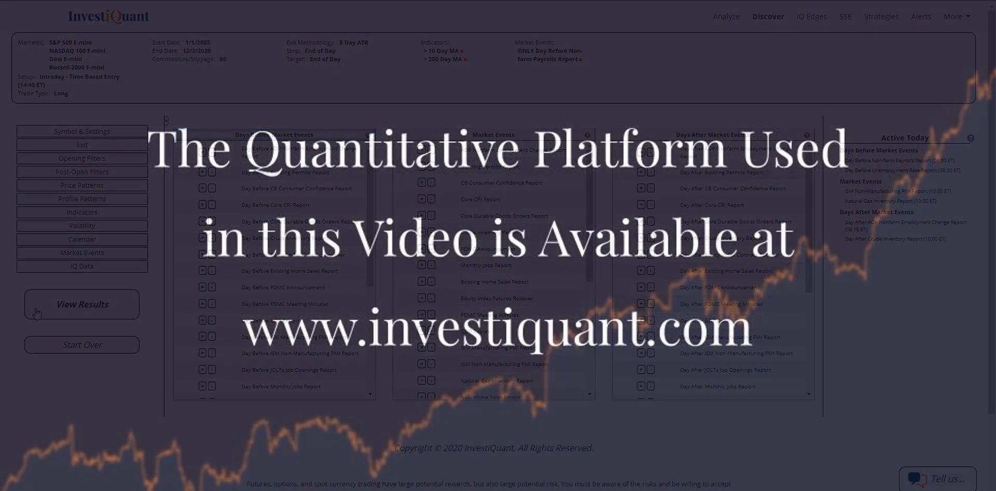
pyautogui.click(82, 304)
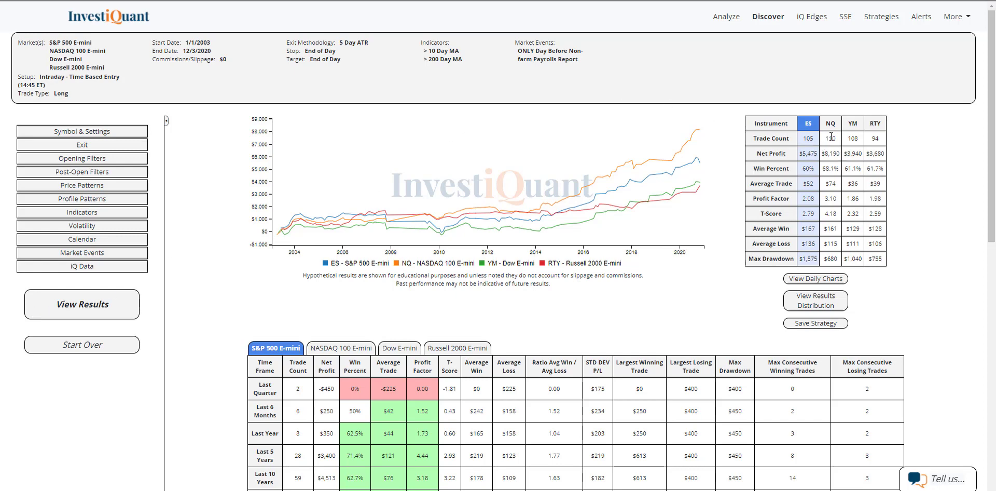
pyautogui.moveTo(847, 139)
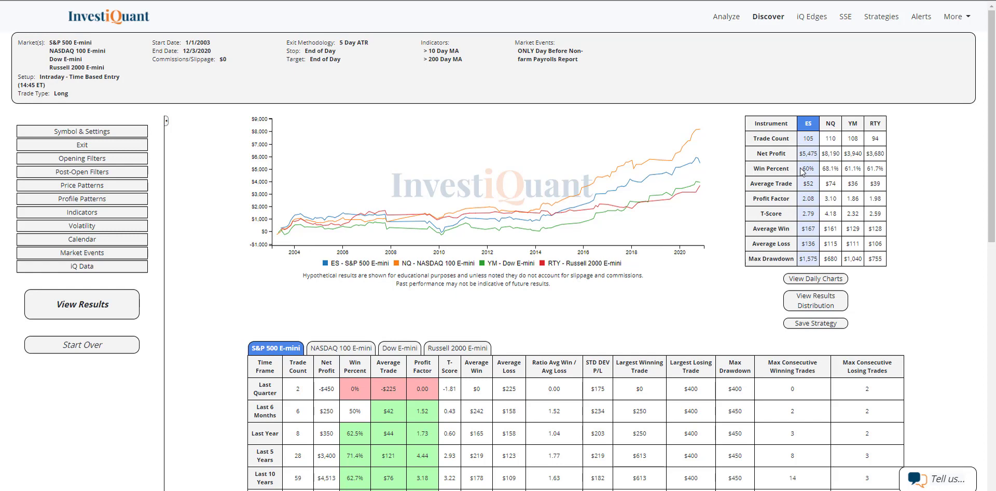
pyautogui.moveTo(819, 179)
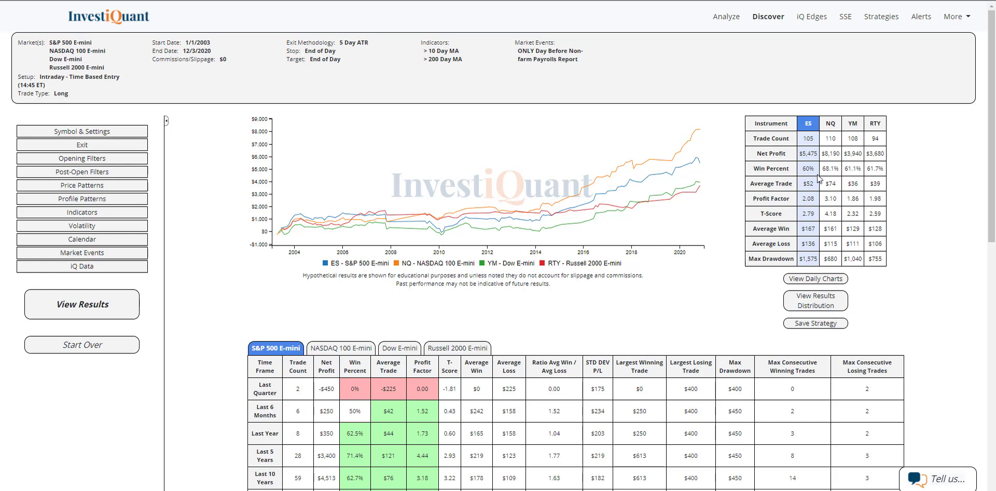
pyautogui.moveTo(821, 178)
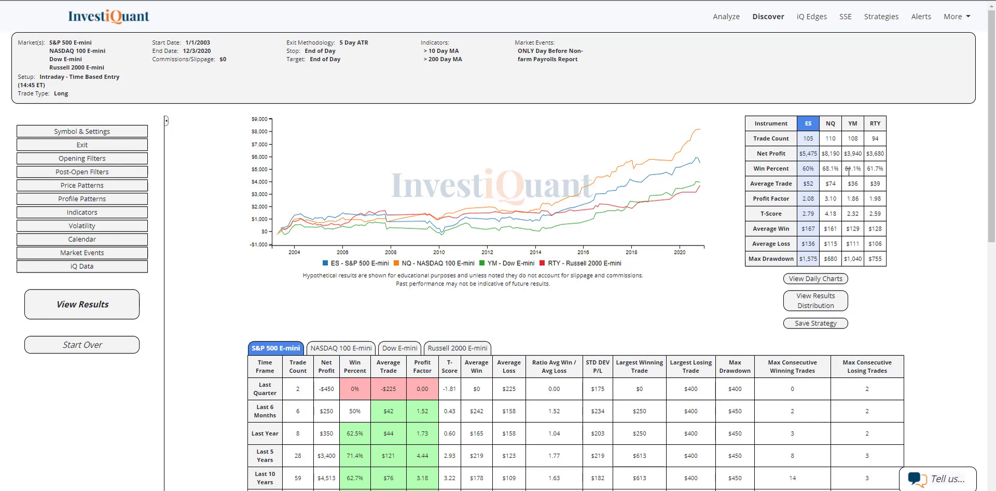
pyautogui.moveTo(894, 179)
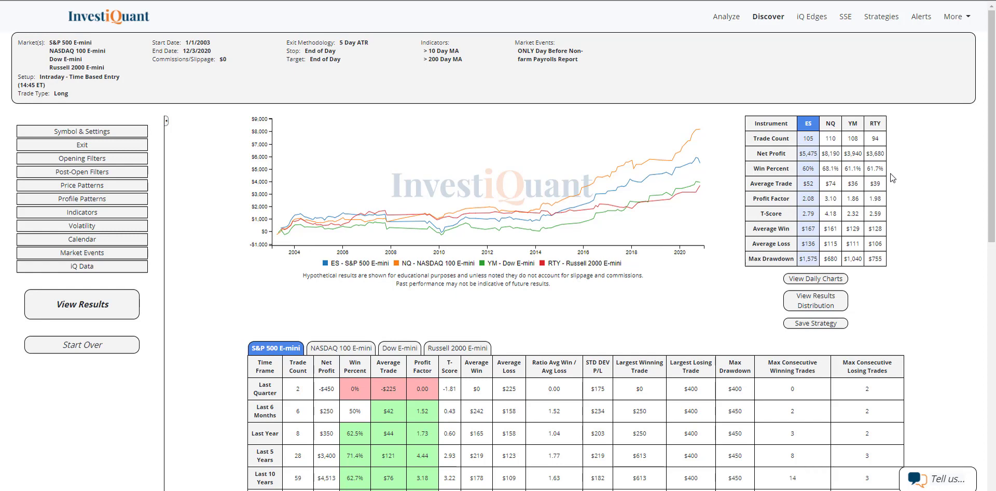
pyautogui.moveTo(801, 178)
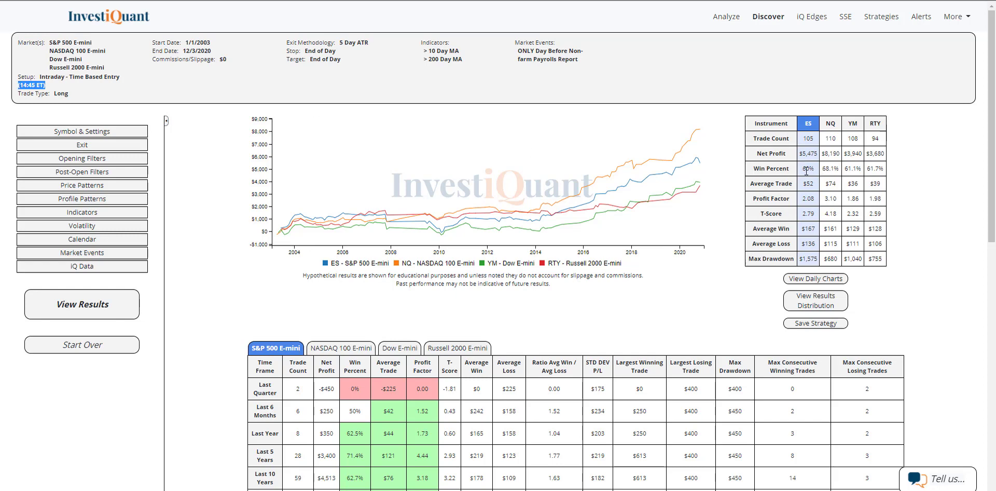
pyautogui.moveTo(829, 169)
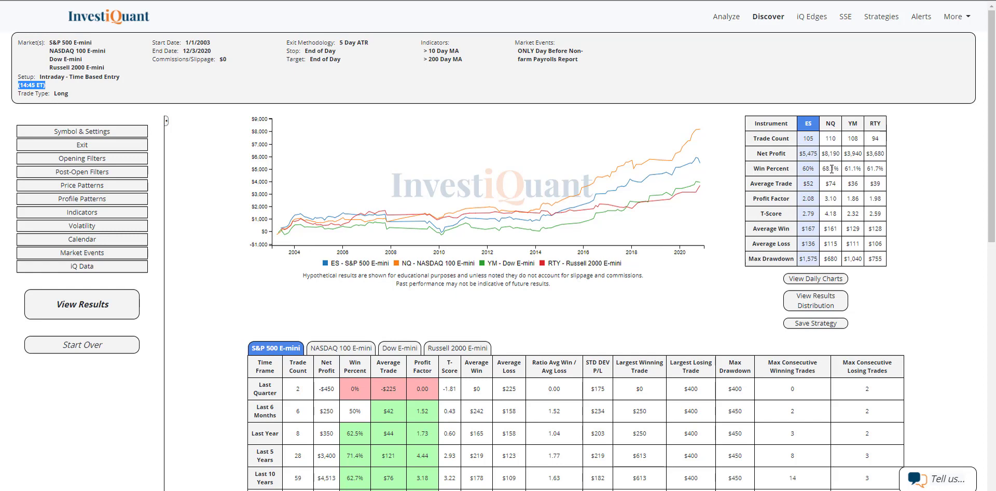
pyautogui.moveTo(941, 176)
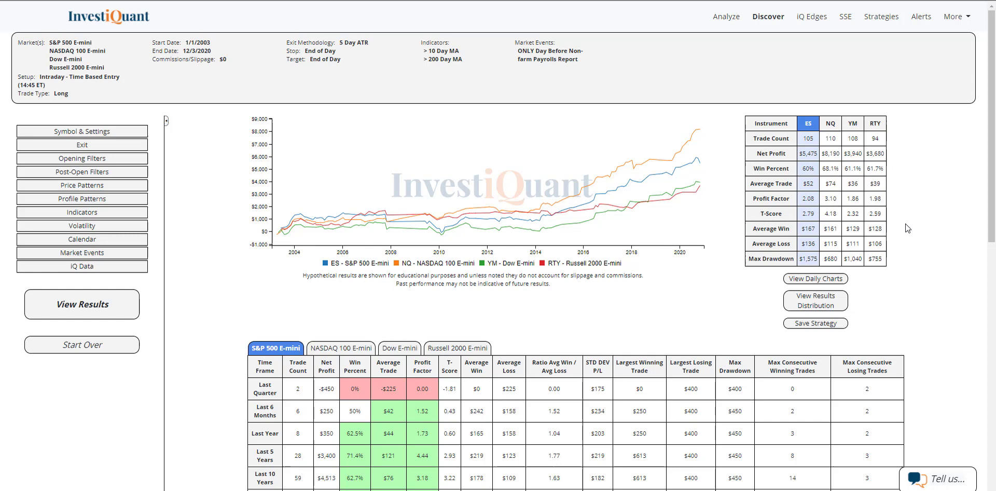
pyautogui.moveTo(787, 242)
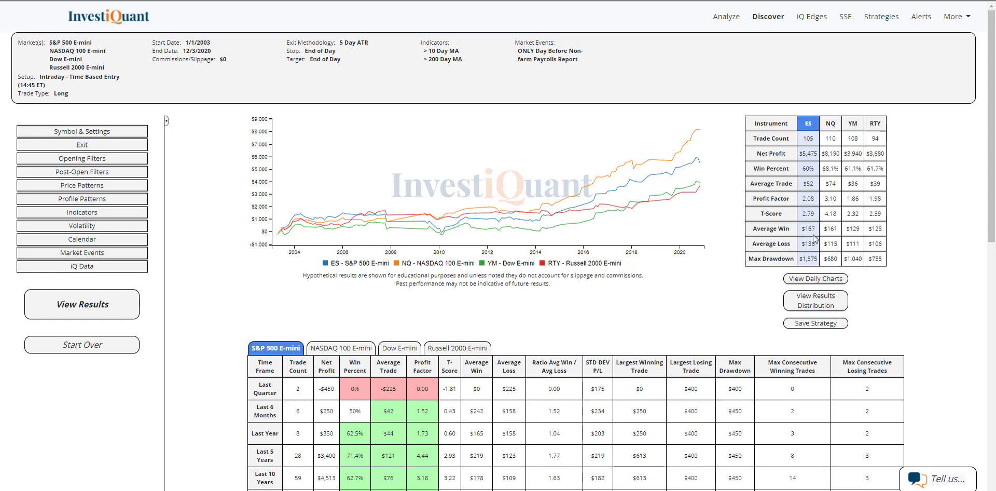
pyautogui.moveTo(833, 231)
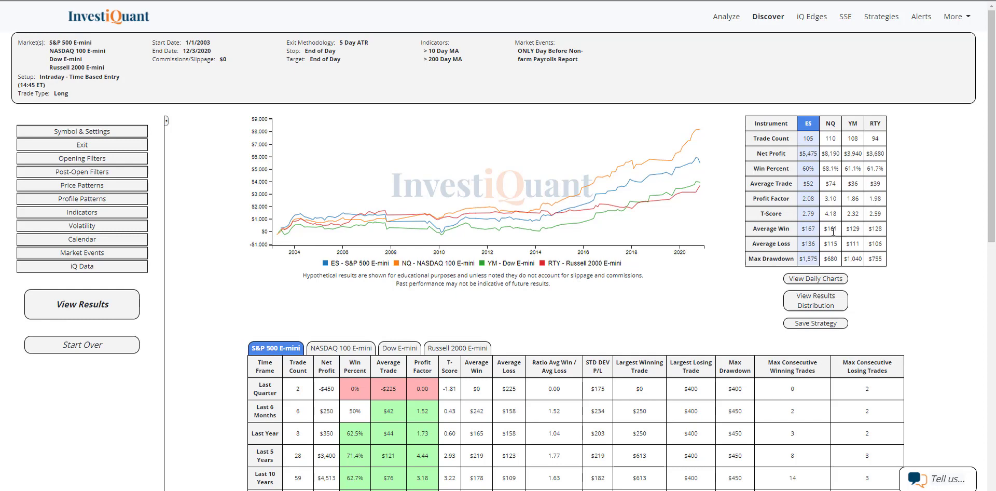
pyautogui.moveTo(846, 237)
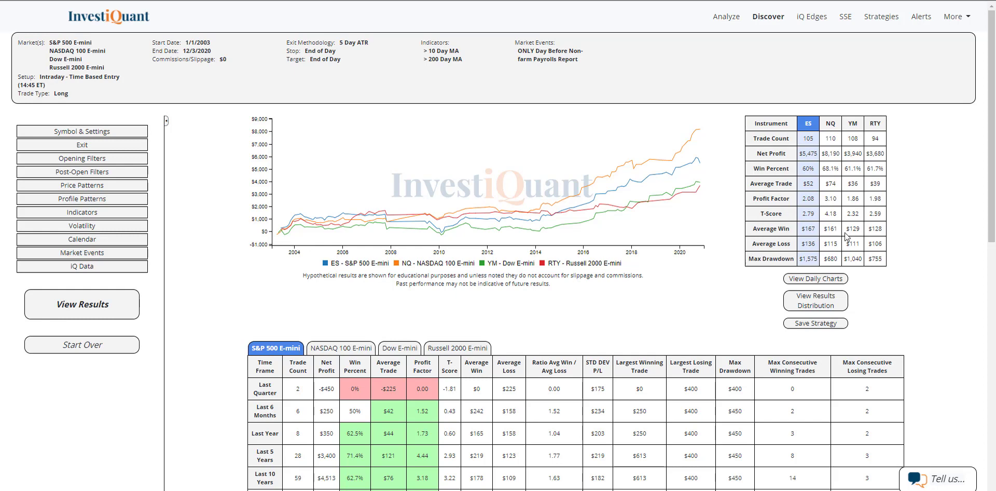
pyautogui.moveTo(887, 233)
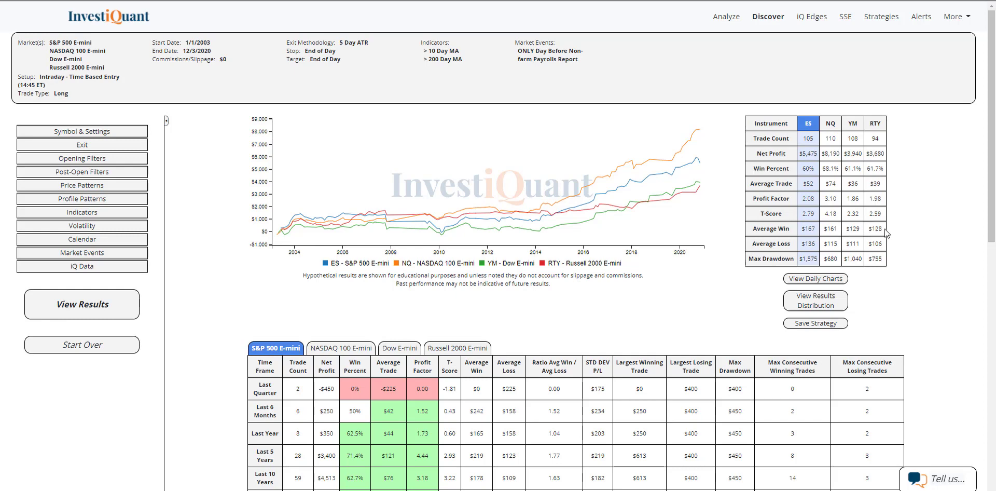